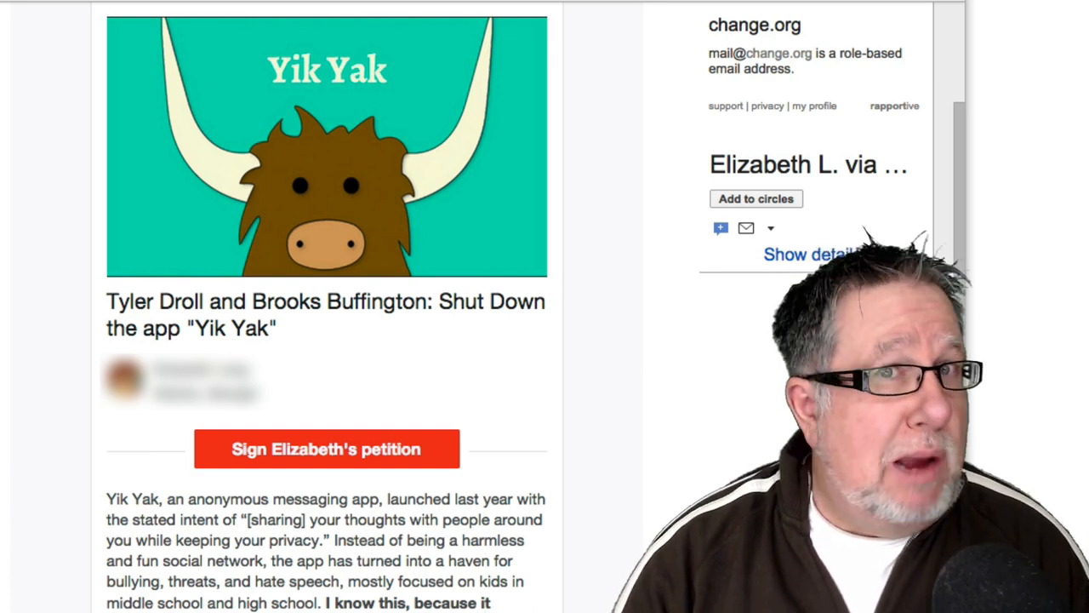
Step: Launch Yik Yak from the phone's home screen
scroll(down, 3)
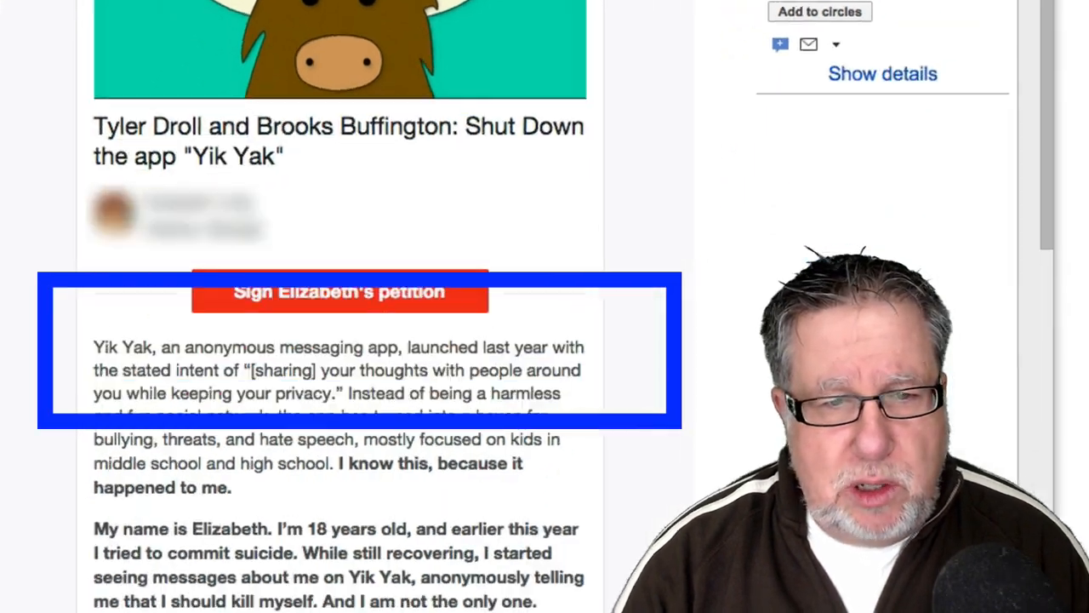
scroll(down, 3)
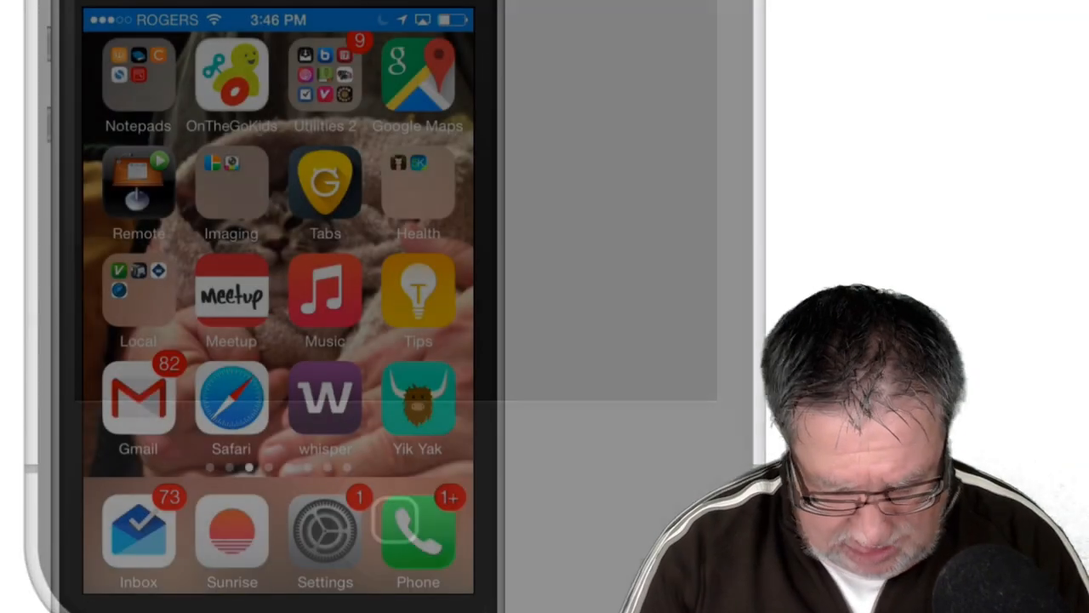
click(417, 399)
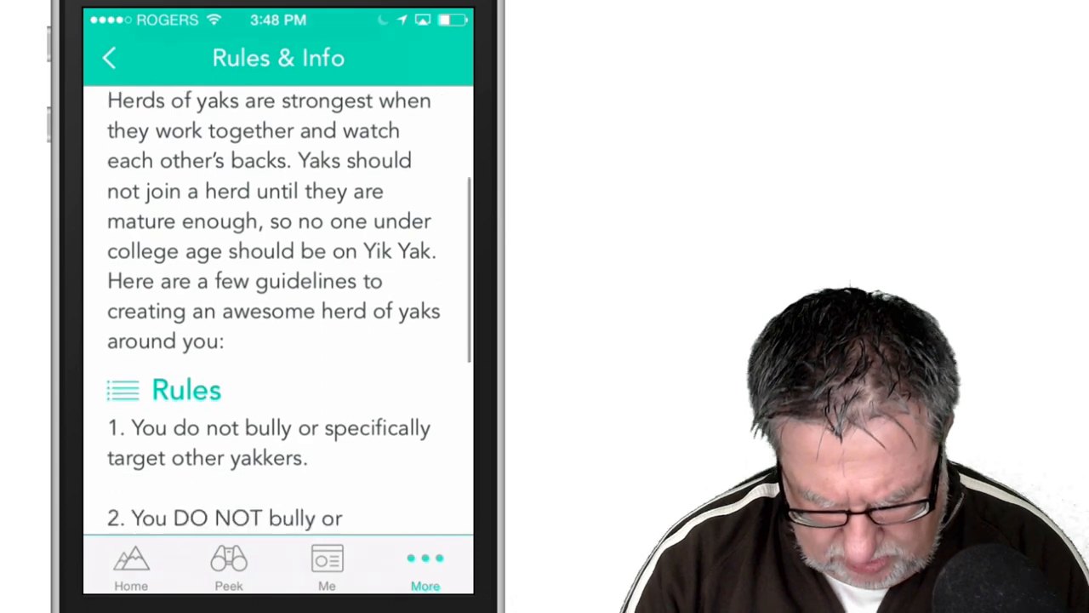
scroll(down, 3)
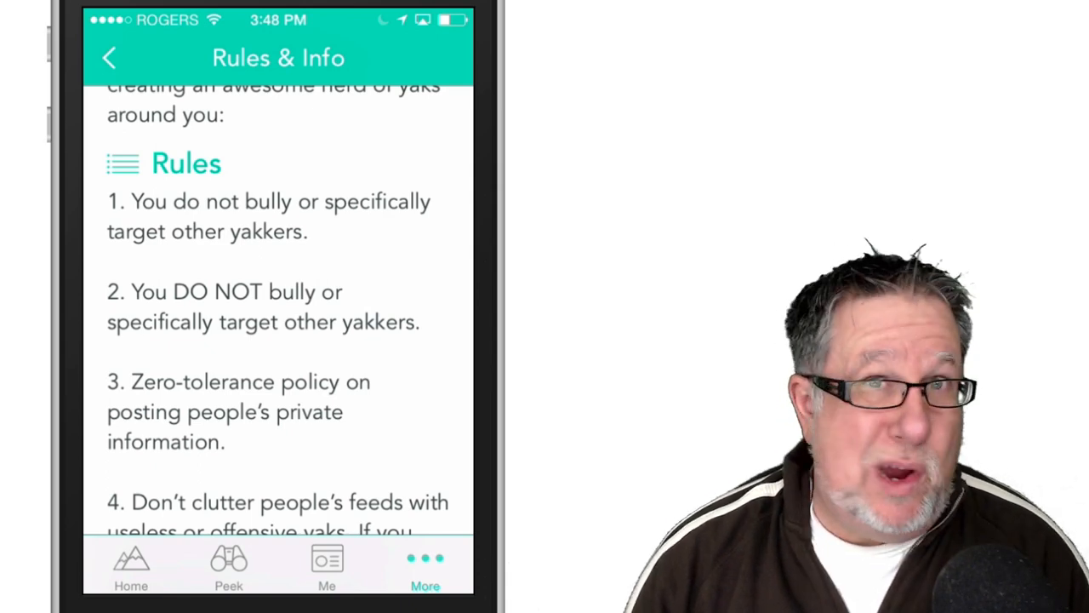
scroll(up, 3)
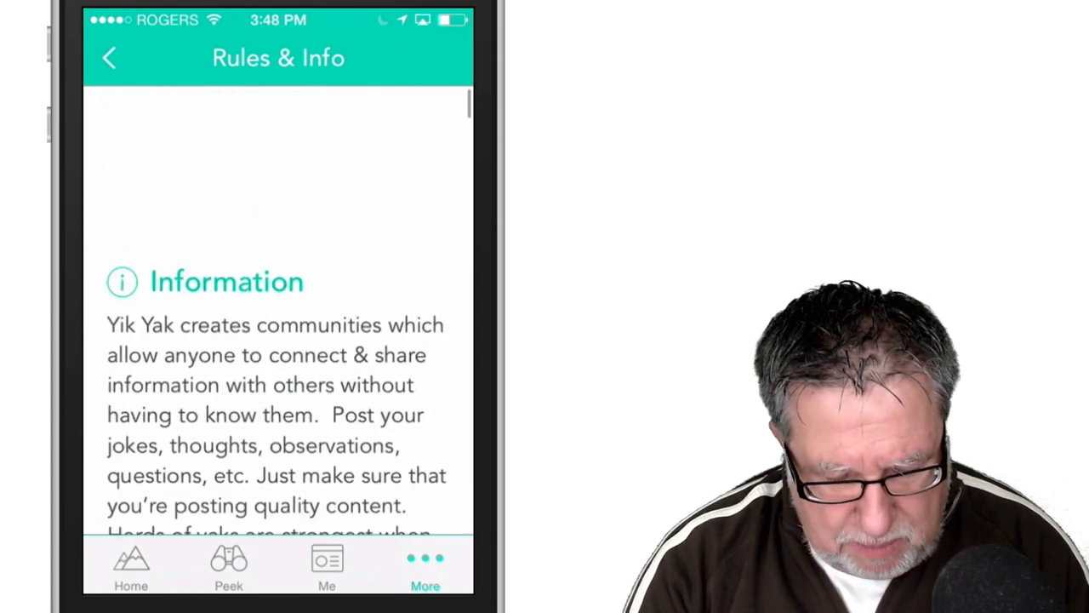
click(109, 58)
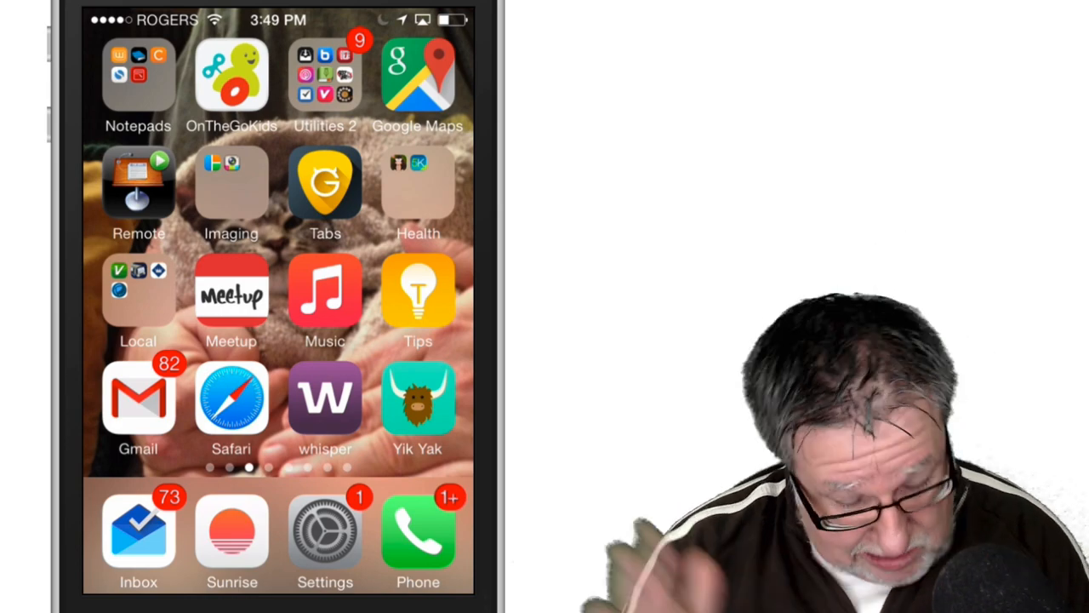
Step: Launch Whisper from the home screen after leaving Yik Yak
click(325, 398)
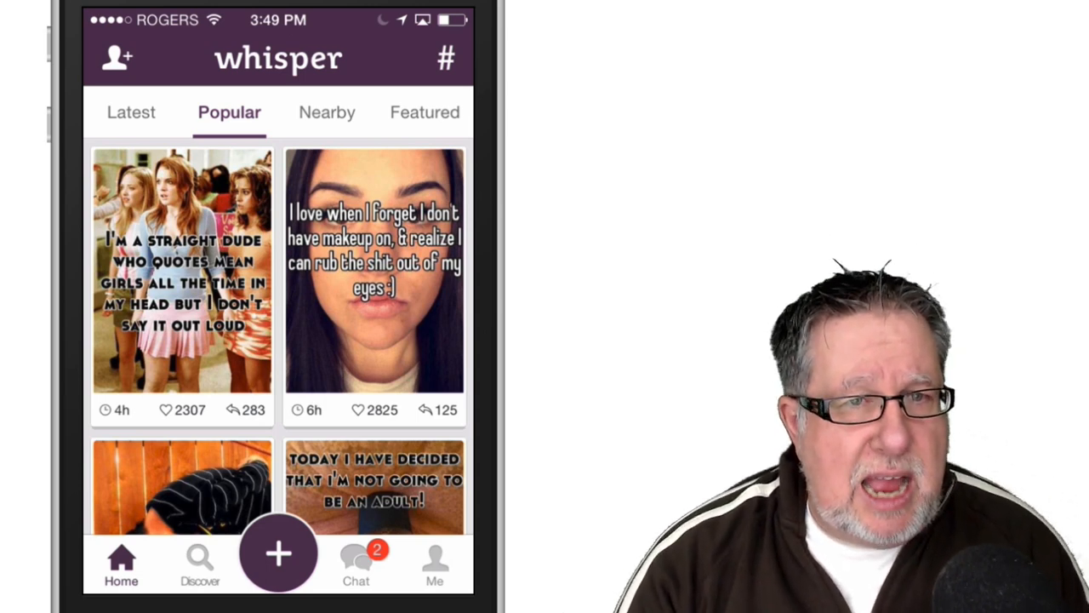
Step: Switch Whisper's feed to Nearby whispers with a 25-mile range
click(327, 113)
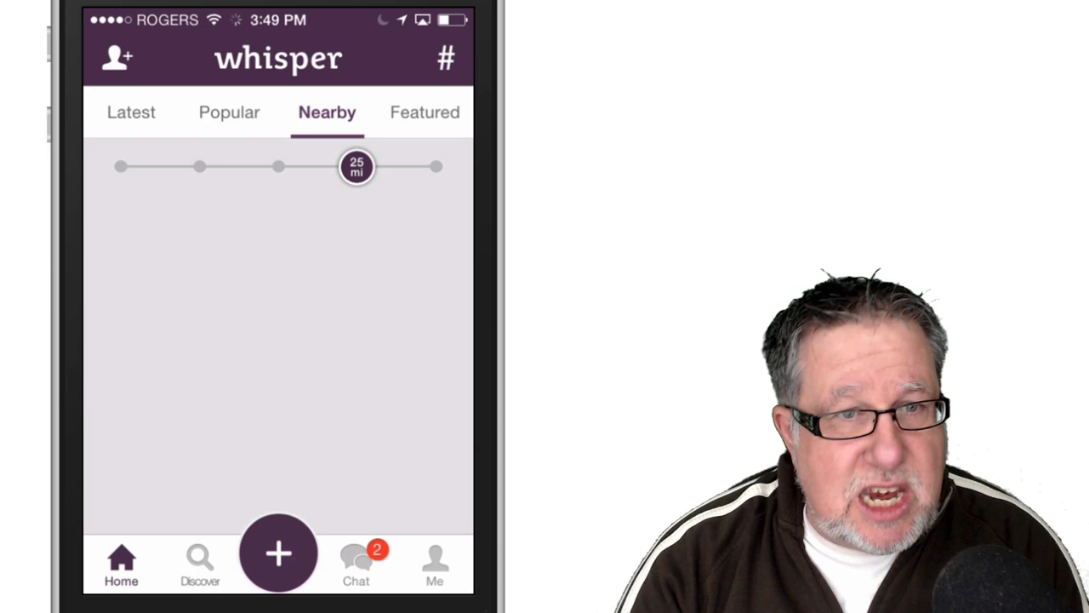